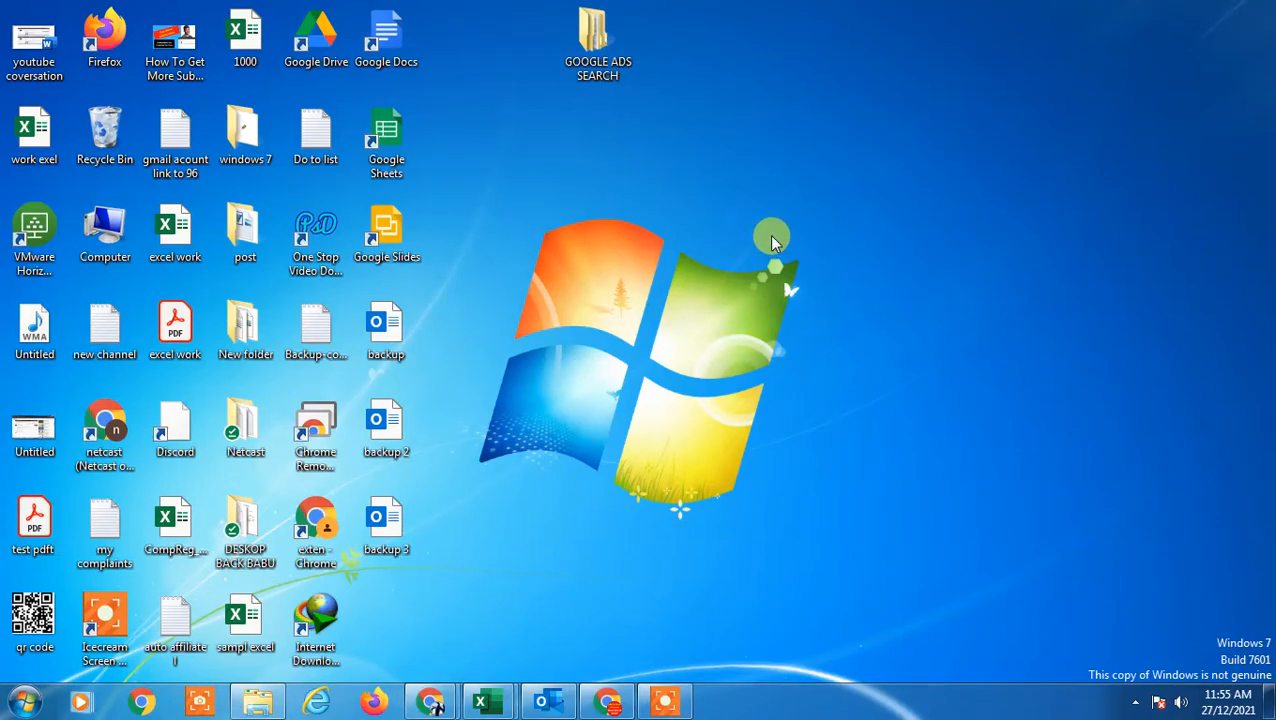
- Delete the selected desktop items so the 'Delete Multiple Items' confirmation for 11 items appears
right_click(772, 236)
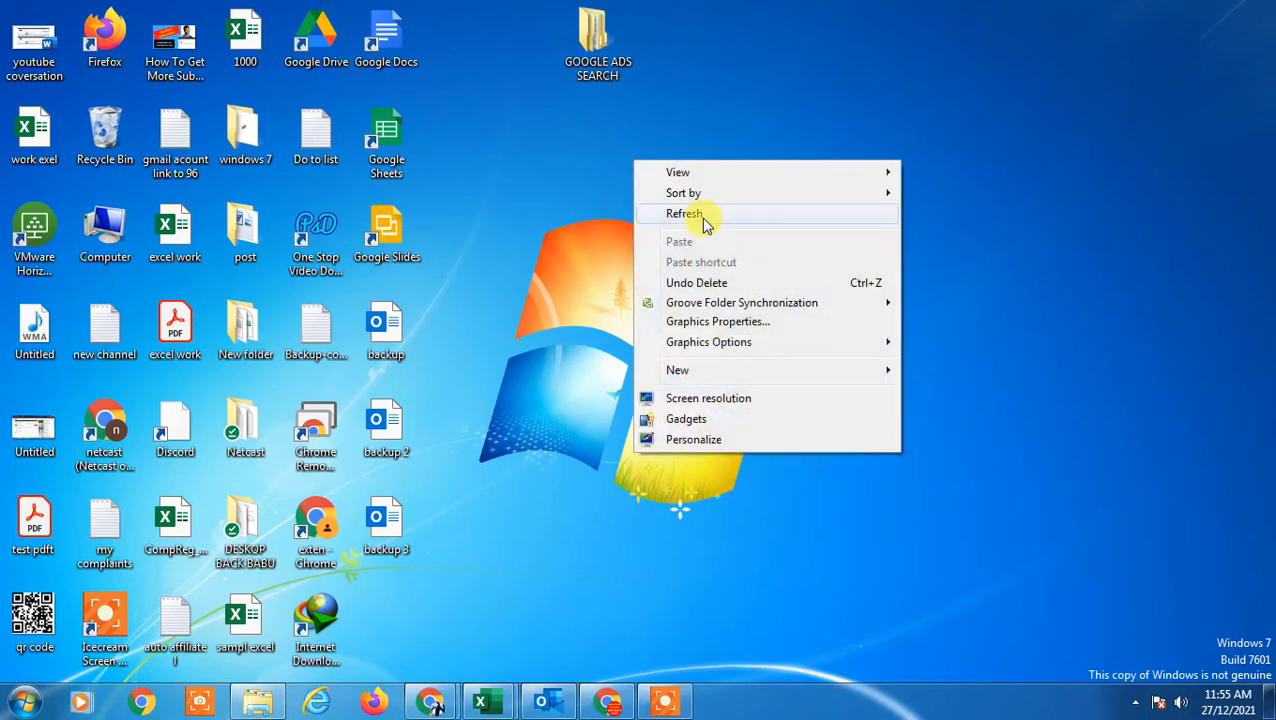
click(684, 212)
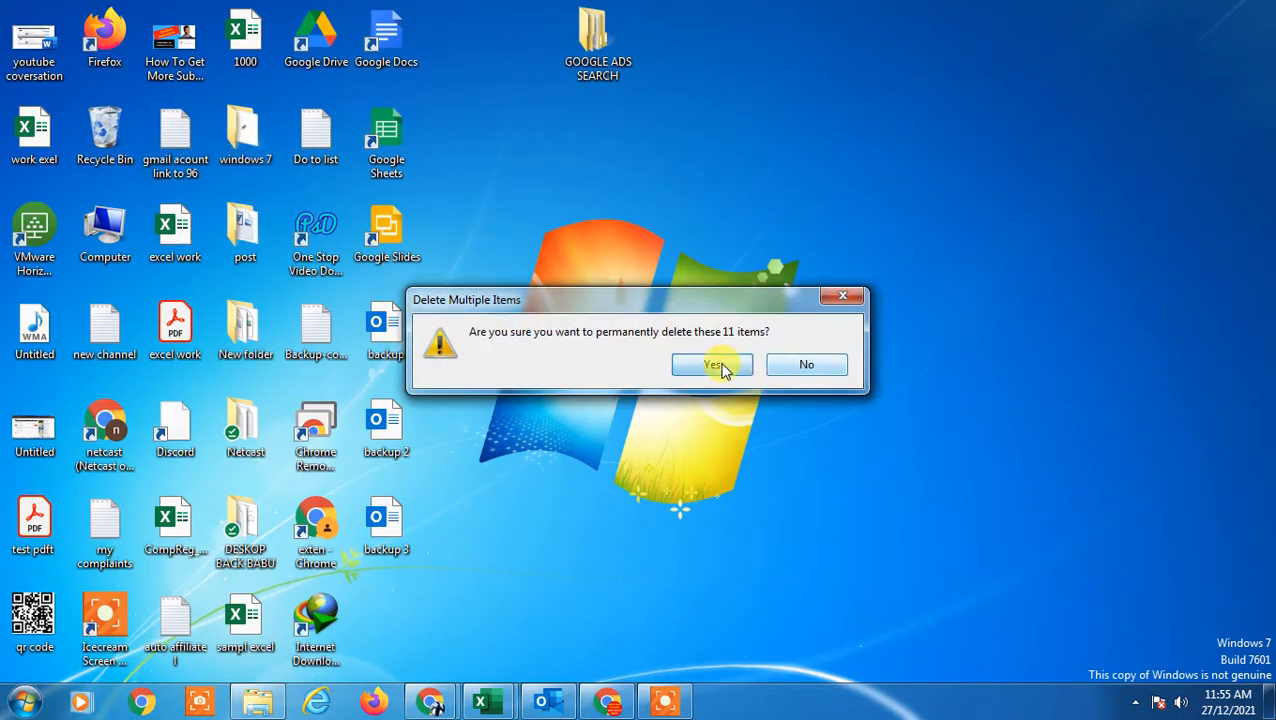
- Confirm the permanent delete, then visit File > Import/Export in Outlook and cancel the wizard
click(712, 364)
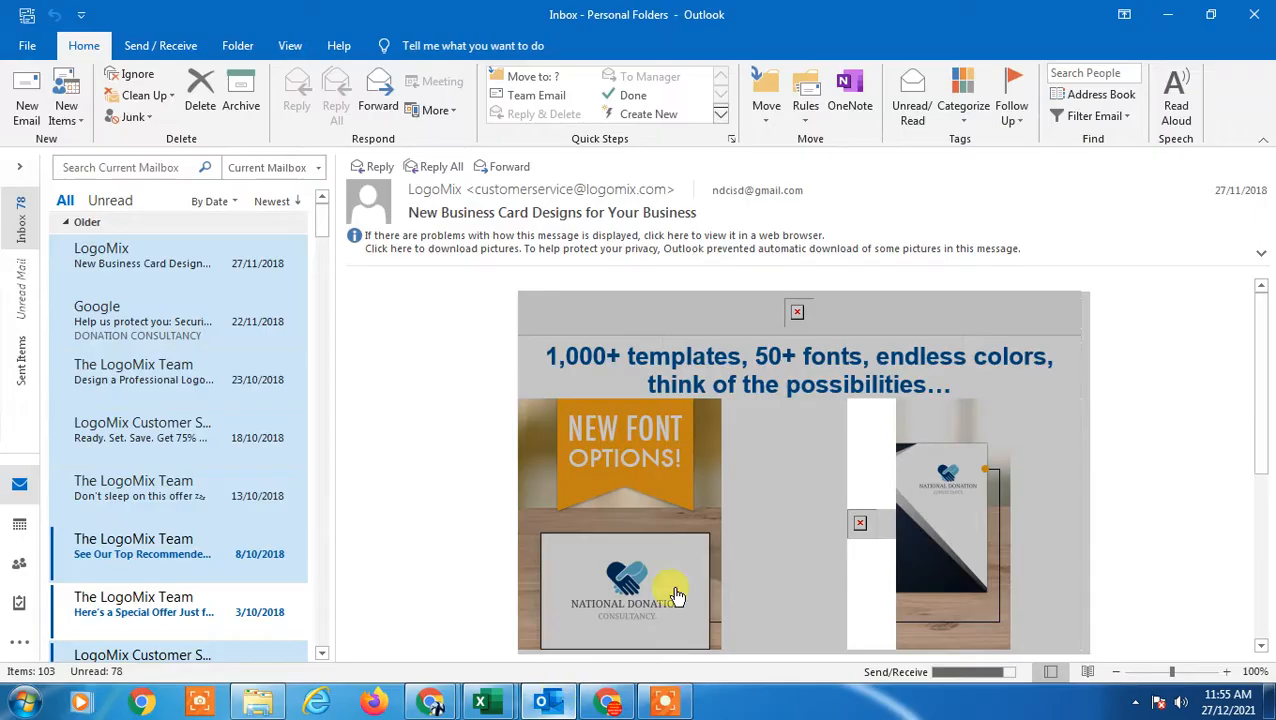
mouse_move(12, 330)
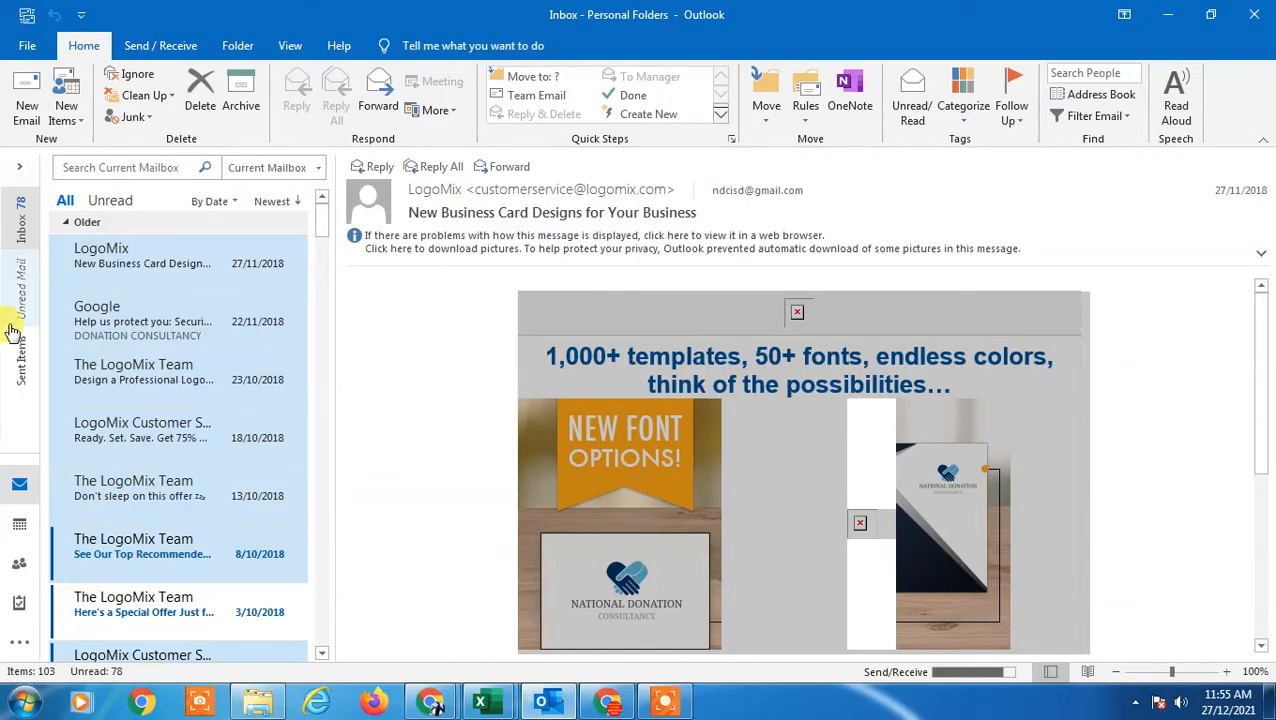
click(28, 44)
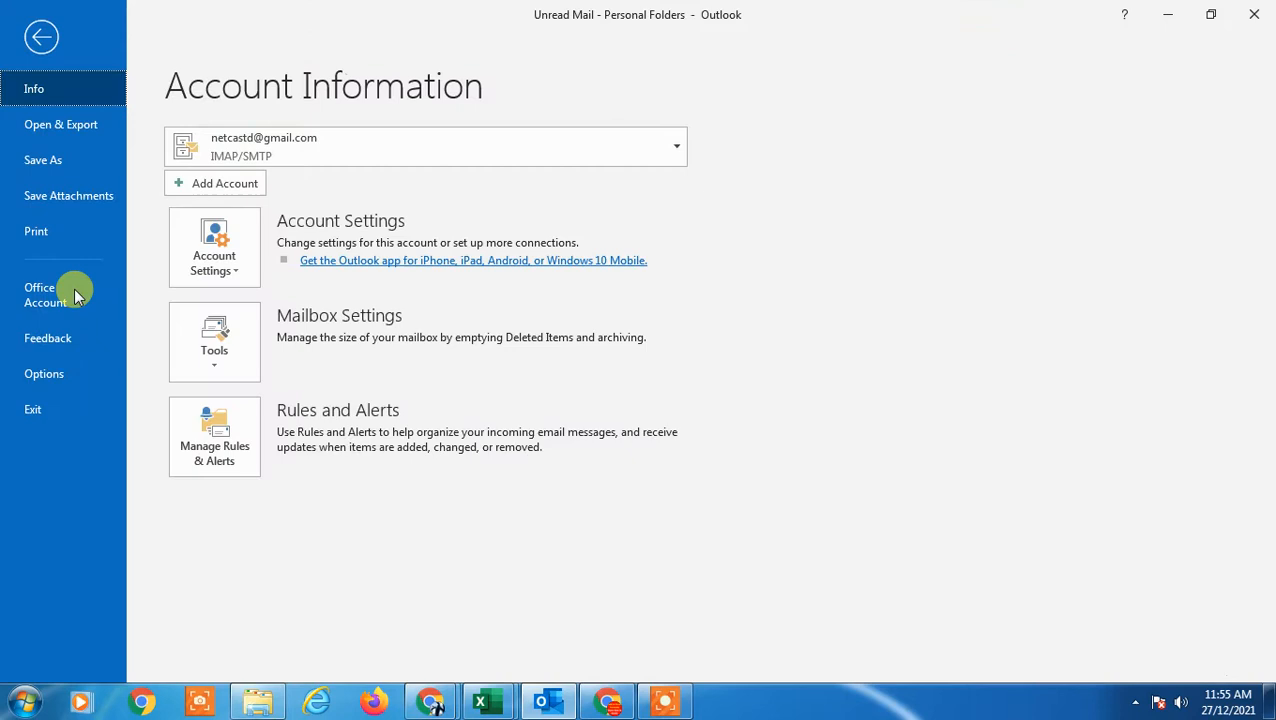
click(42, 36)
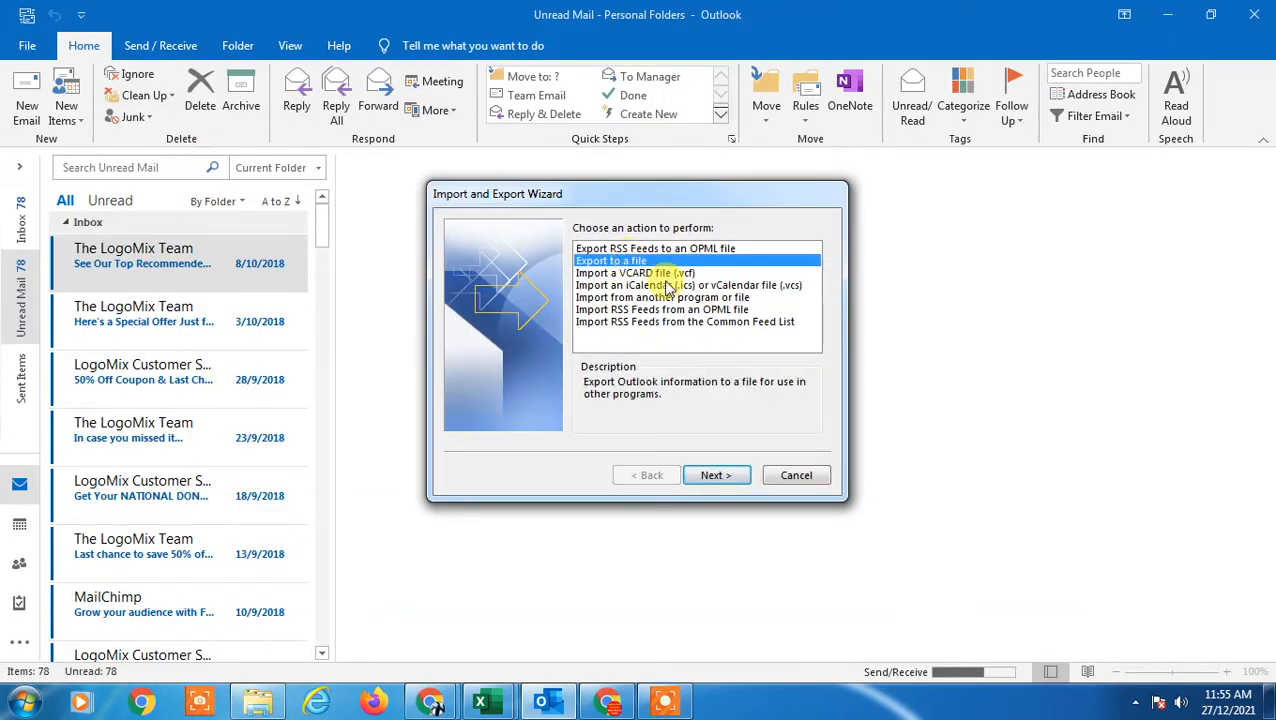
click(714, 476)
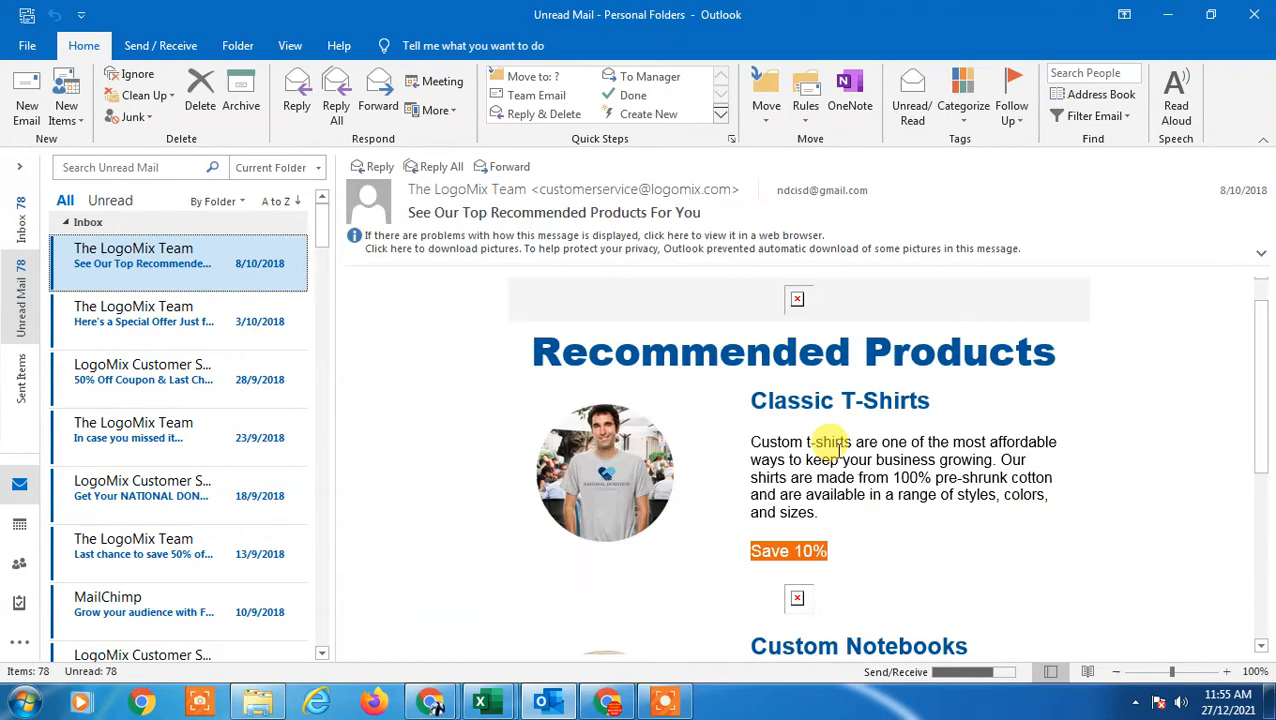
- In Account Settings > Data Files, select the Outlook Data File and the account's .ost entry
click(28, 44)
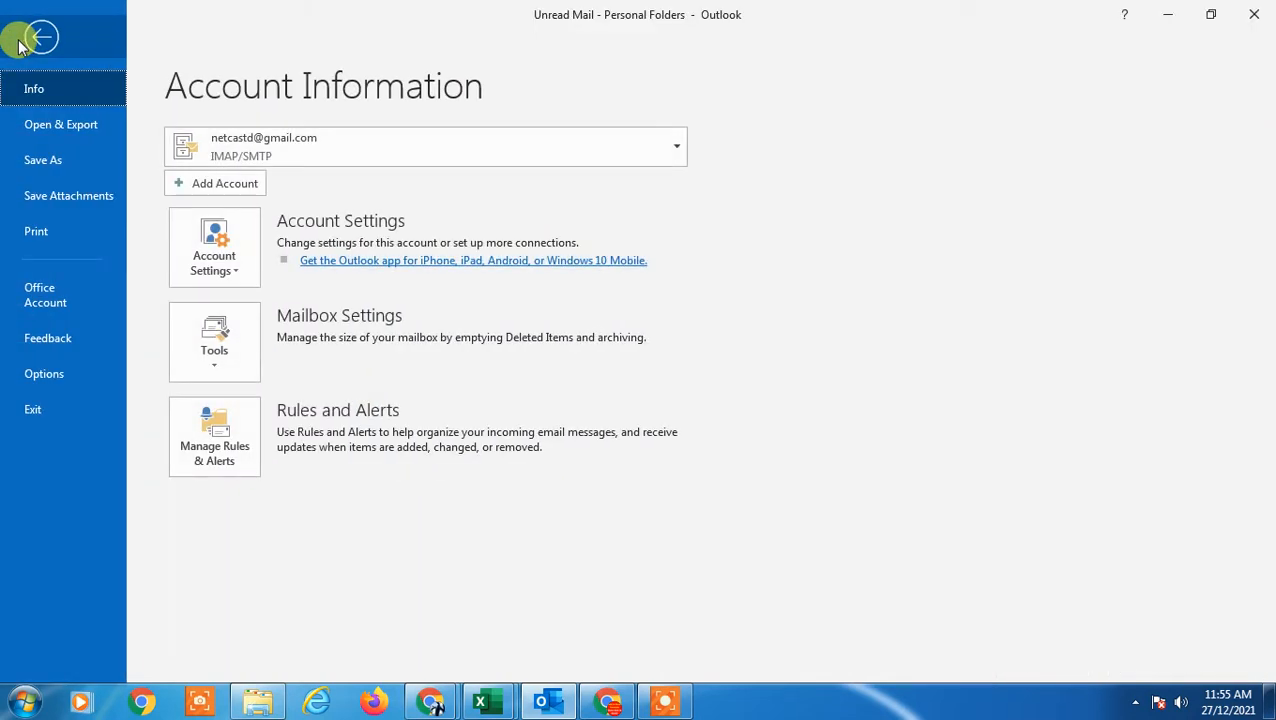
click(214, 248)
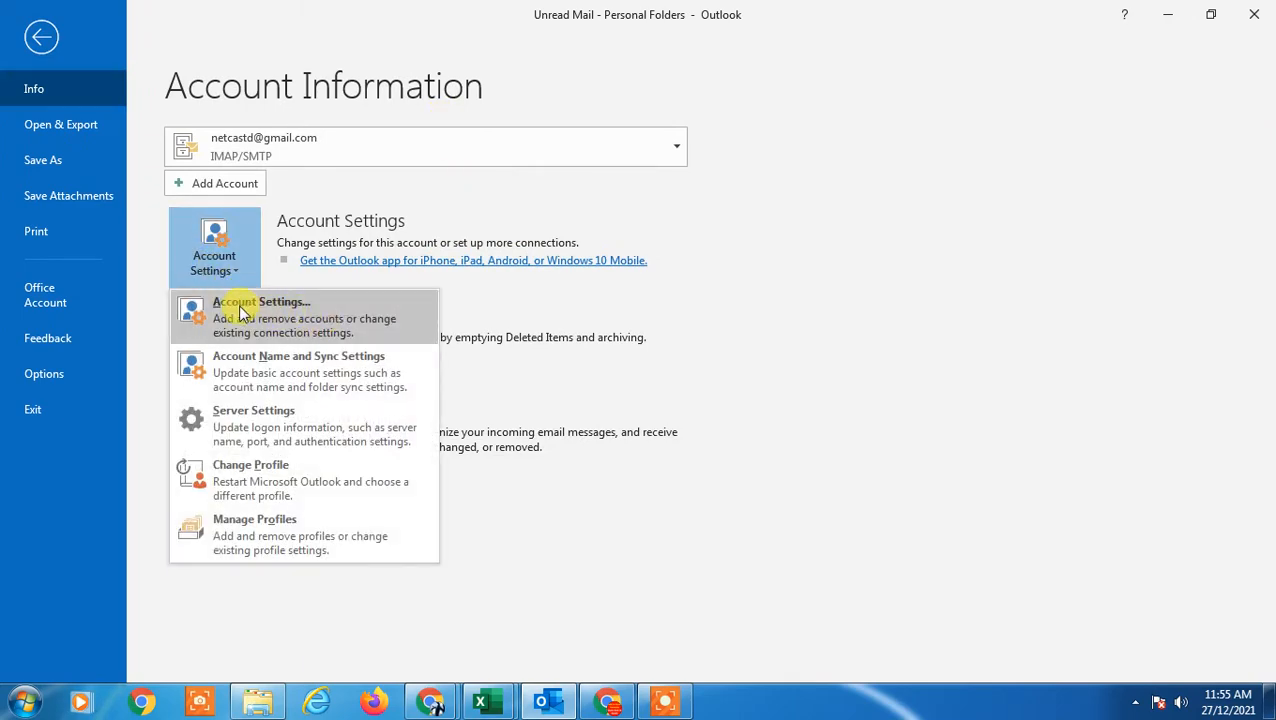
click(260, 300)
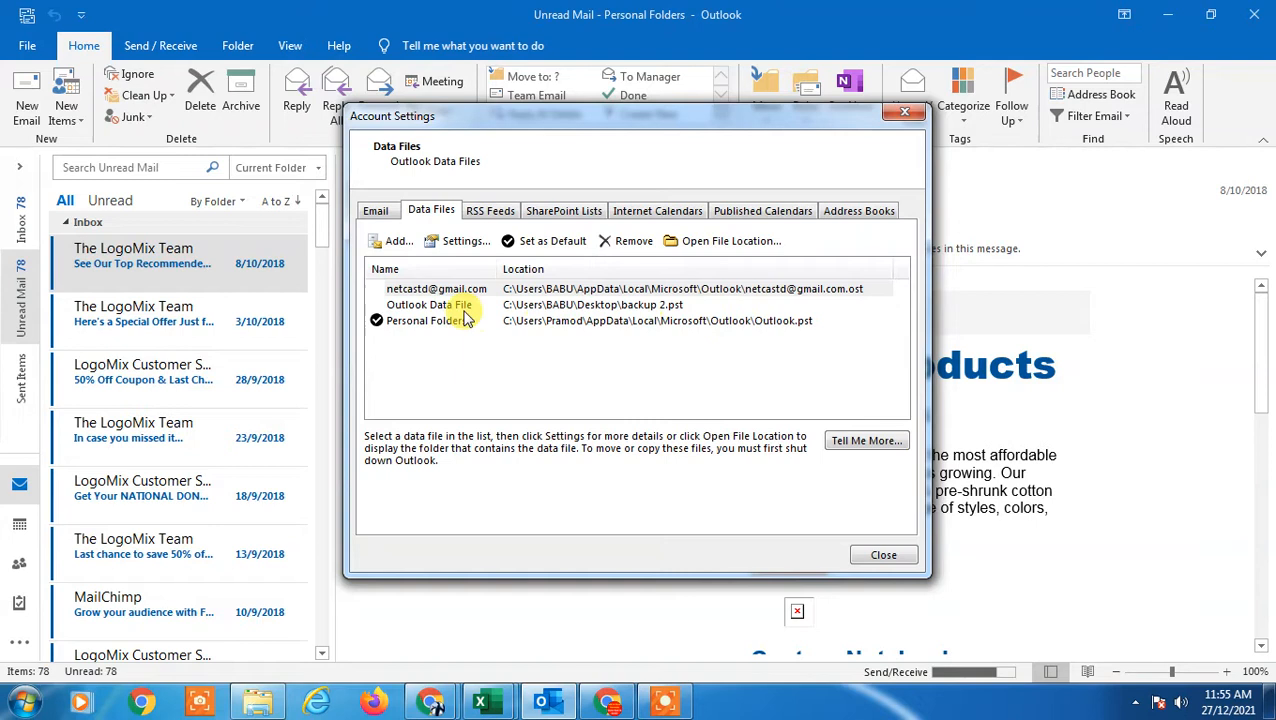
click(428, 304)
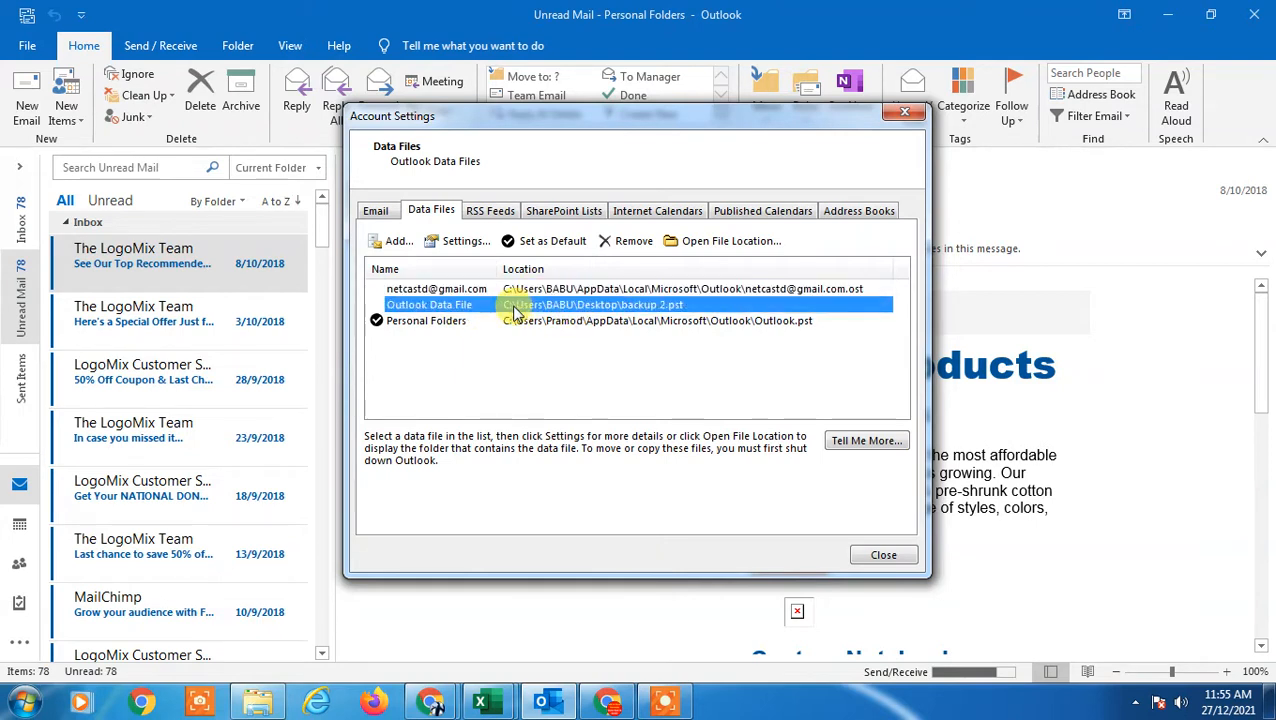
click(436, 288)
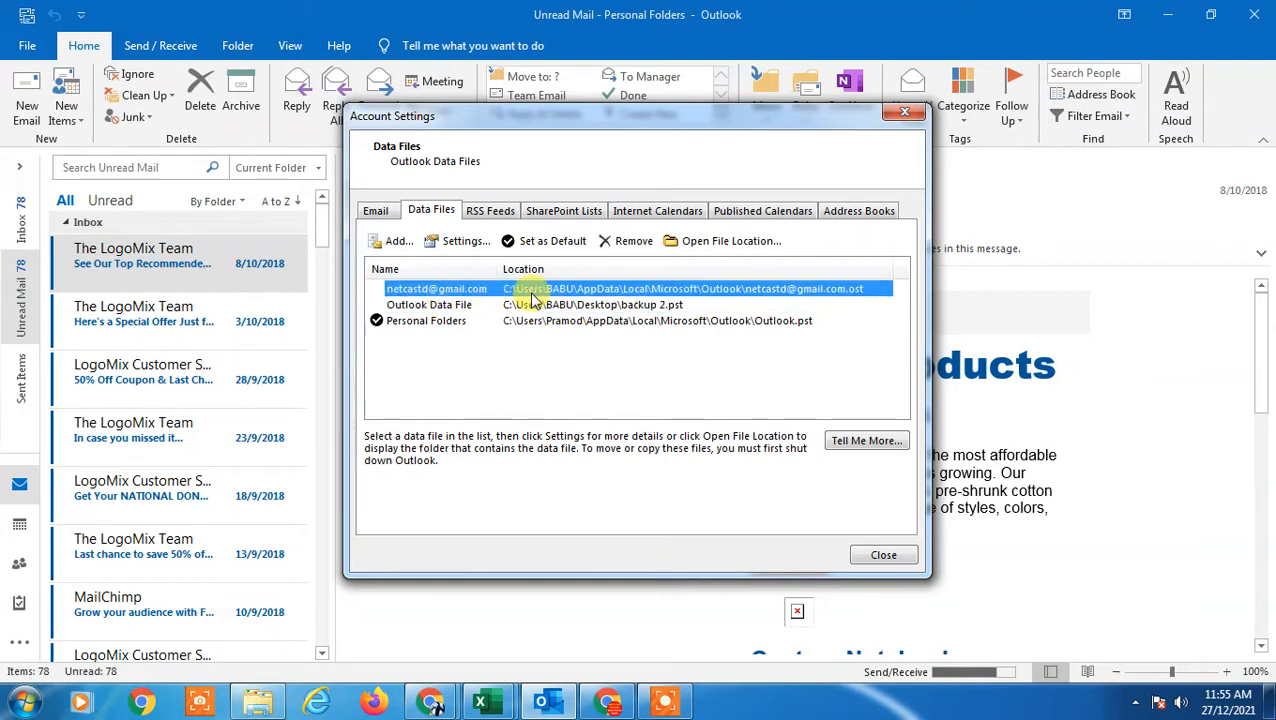
mouse_move(688, 288)
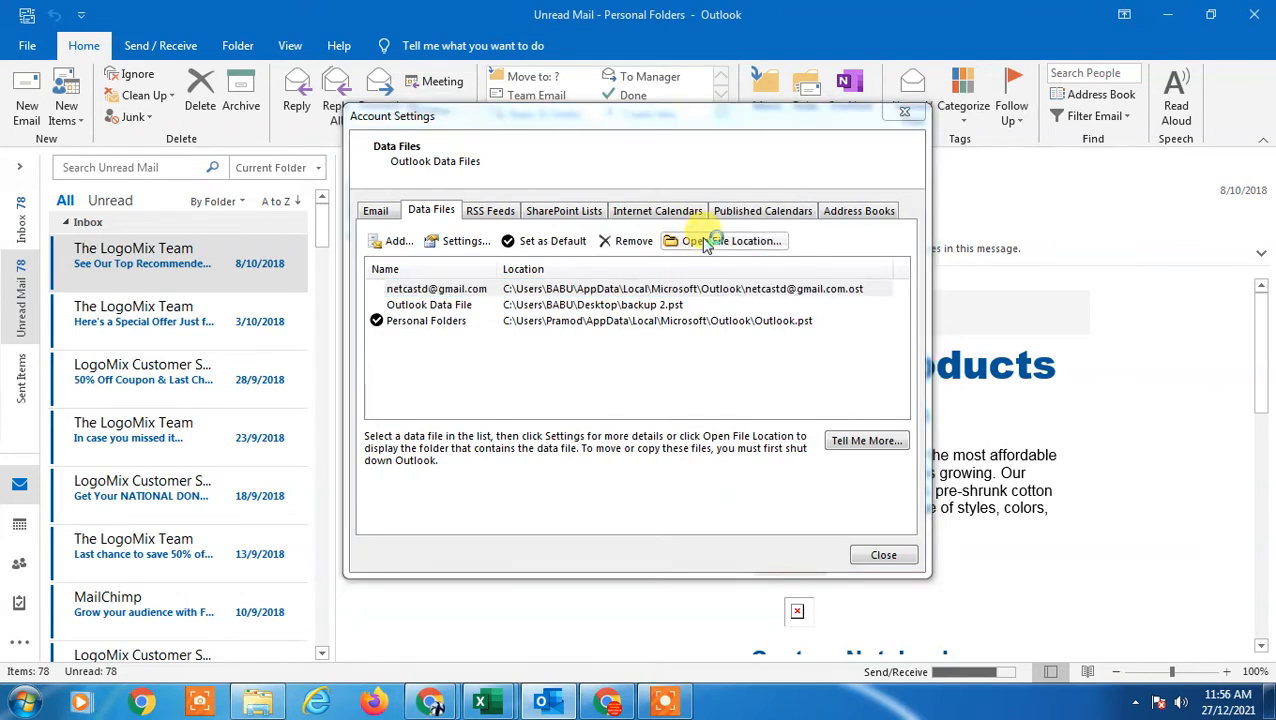
- Show the .ost file in its Explorer folder and review its 79.6 MB properties
click(726, 240)
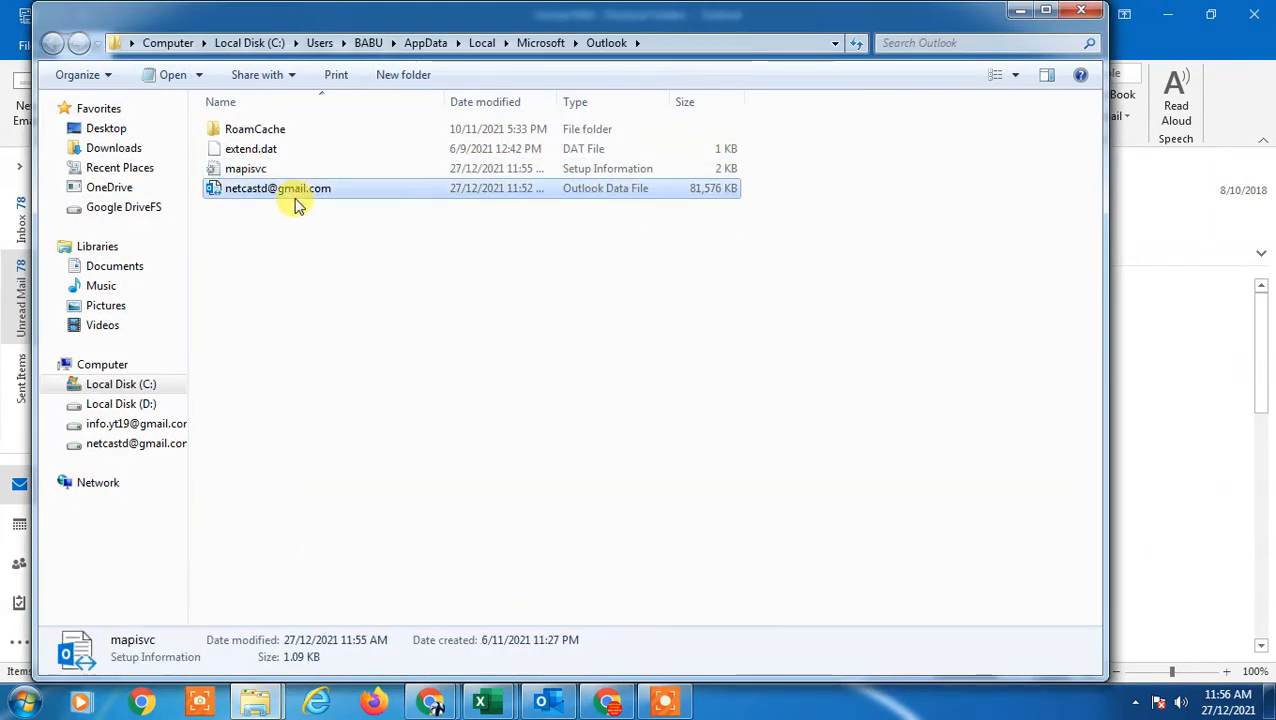
right_click(276, 188)
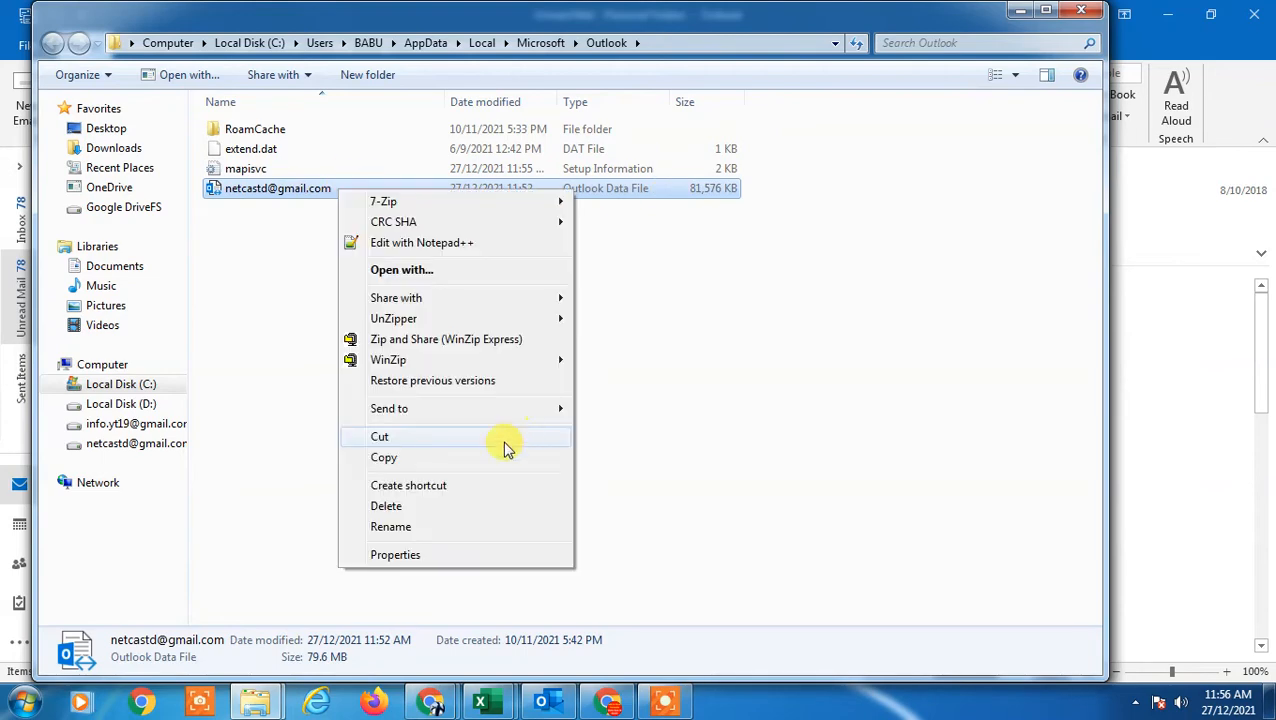
click(396, 554)
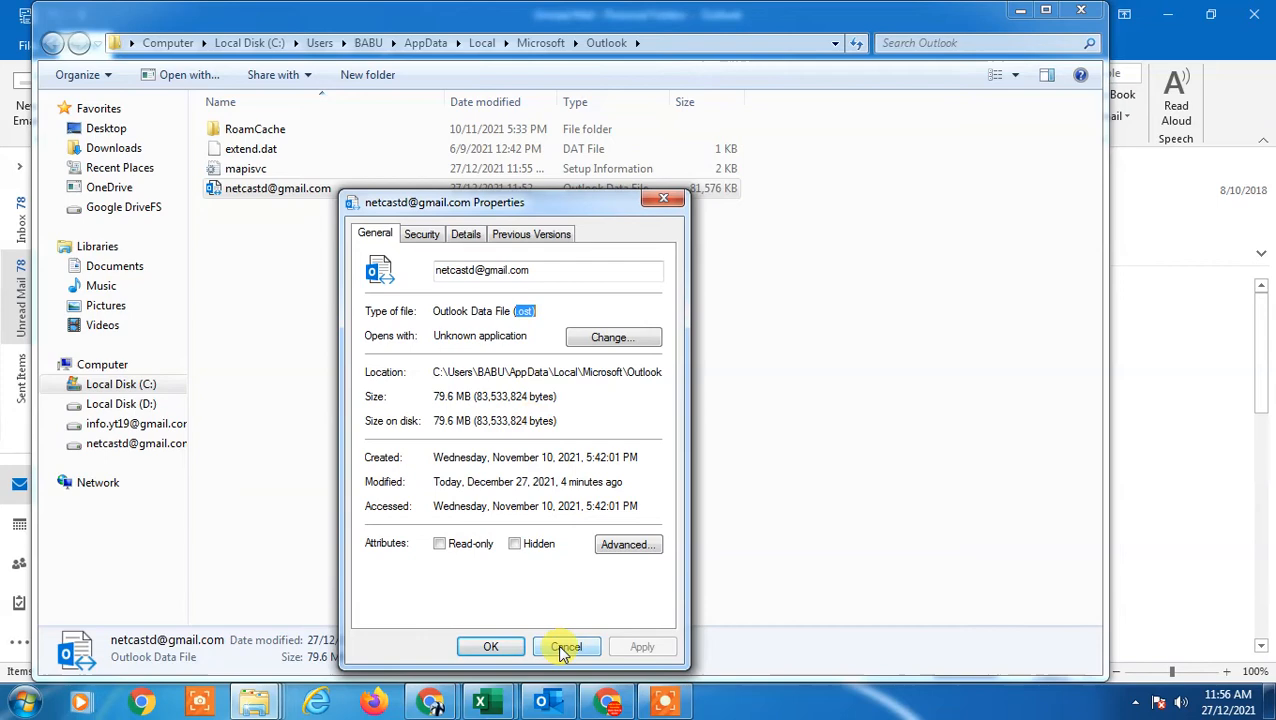
click(566, 646)
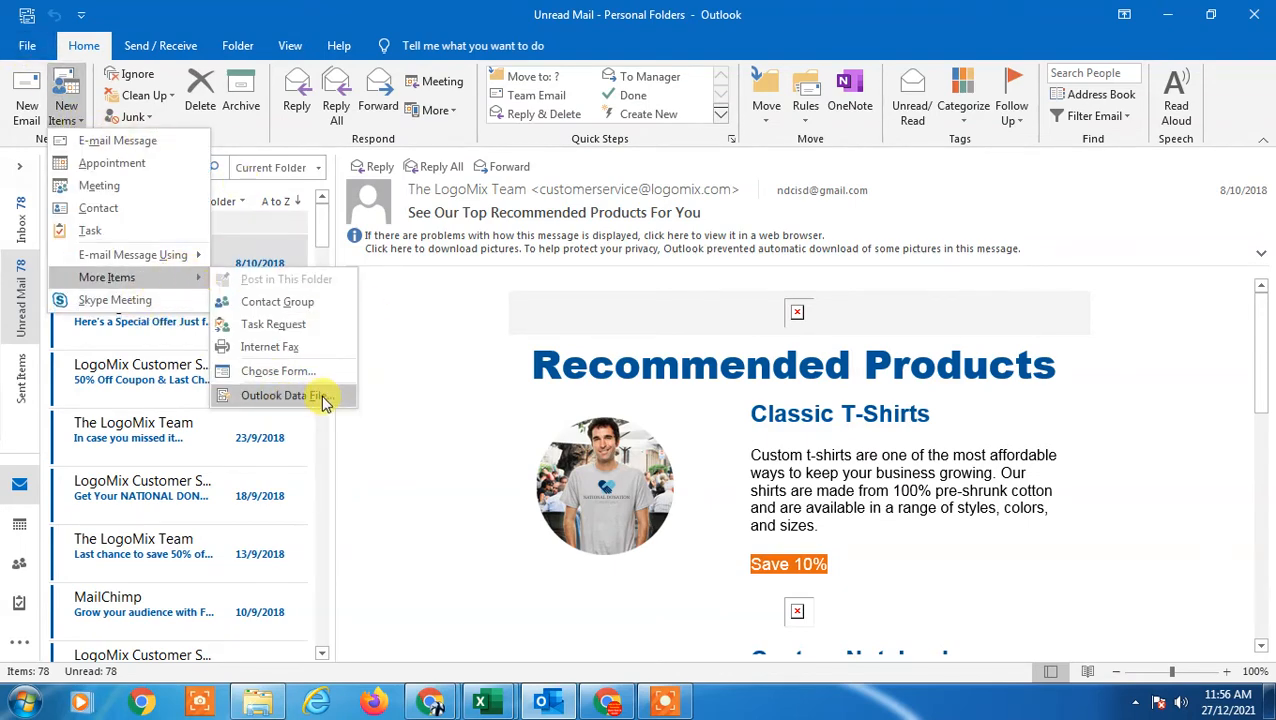
- Start a new Outlook Data File, browse to Desktop, then cancel the dialog
click(278, 396)
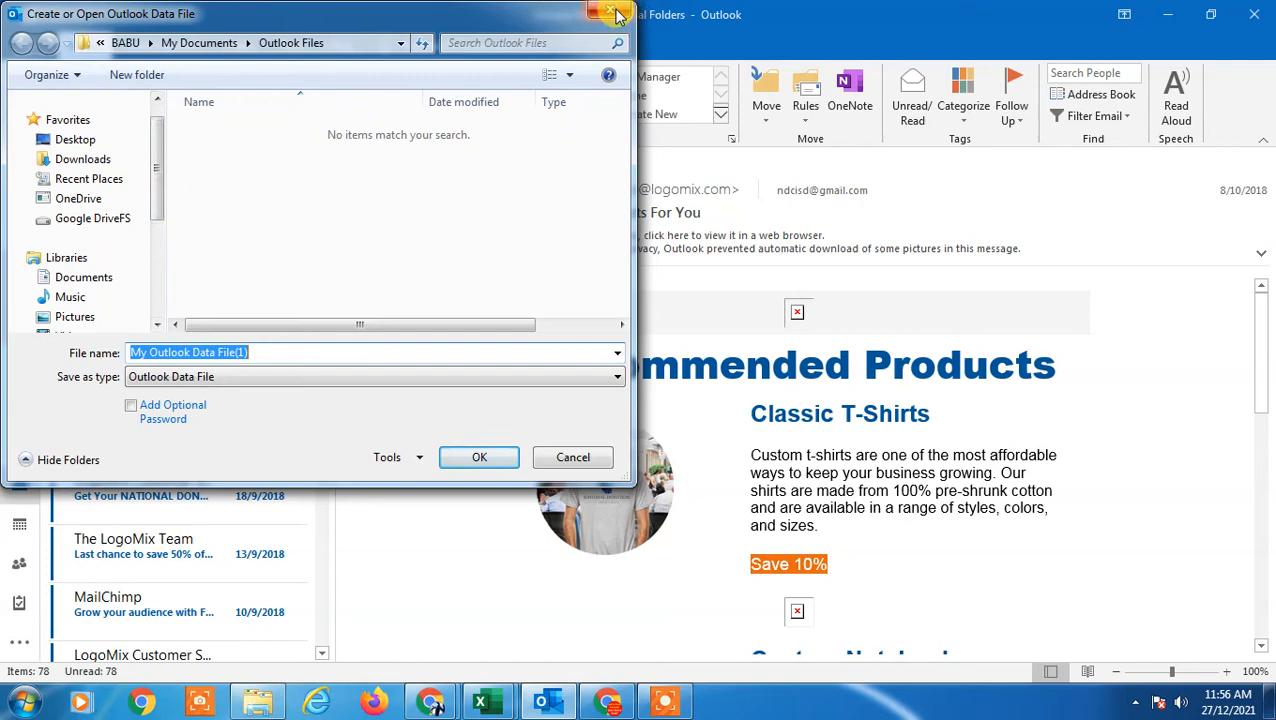
click(76, 140)
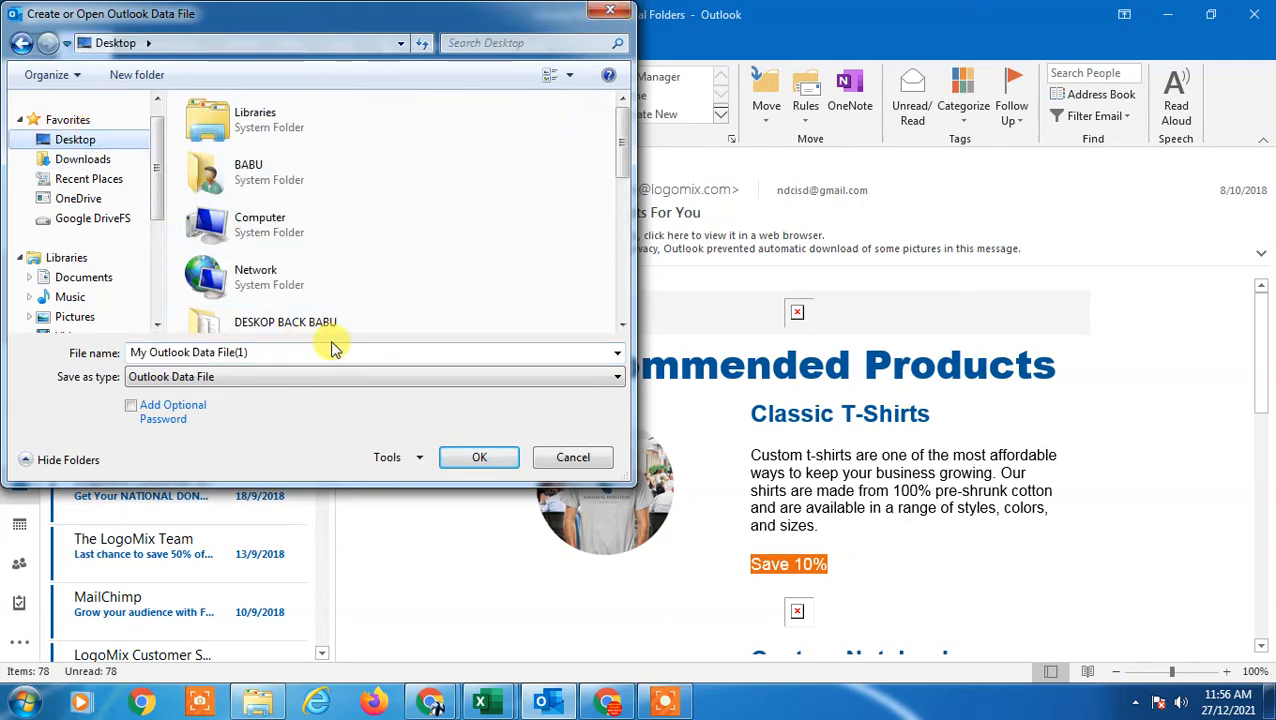
click(572, 456)
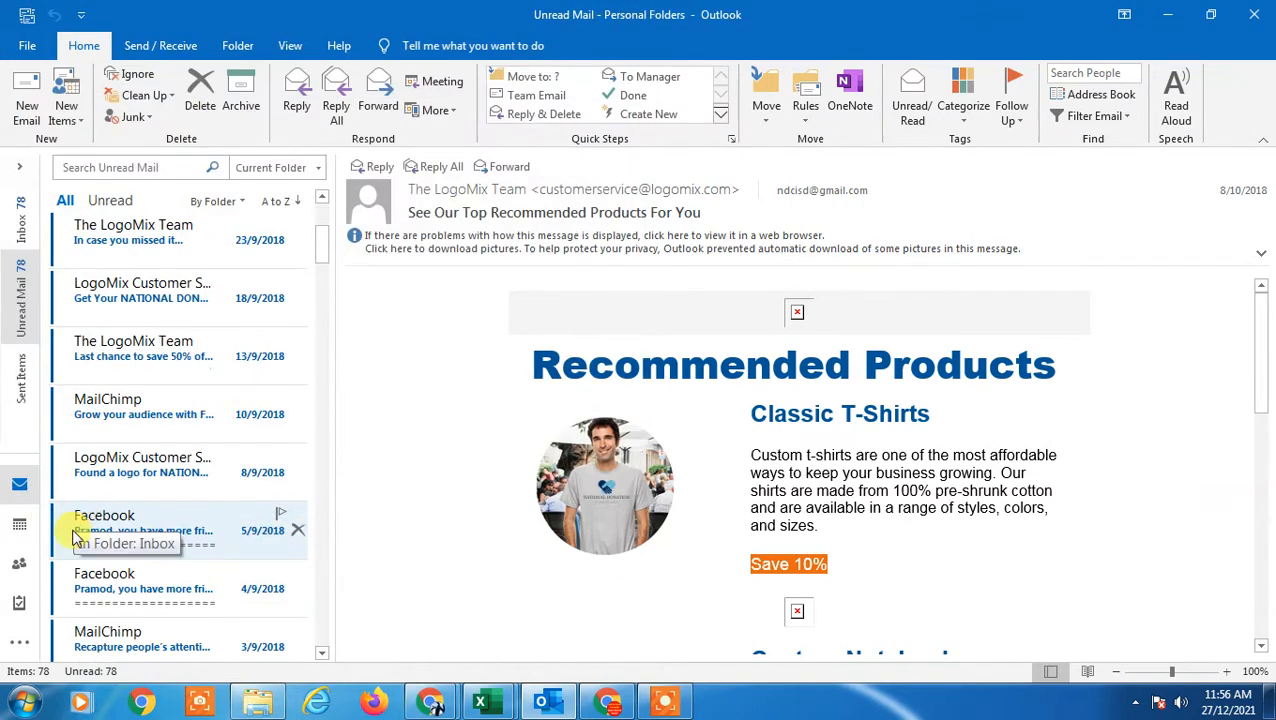
- Expand the Folder Pane to show all data file folders, then go to File
click(20, 562)
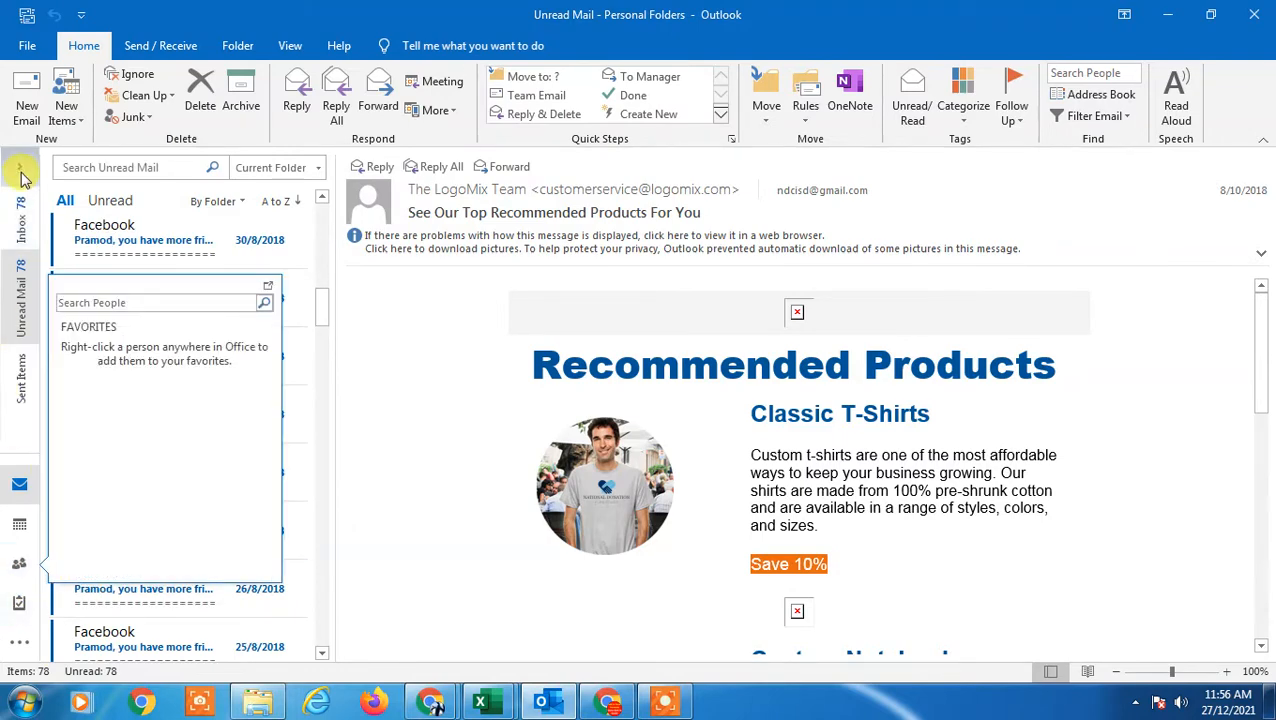
click(20, 168)
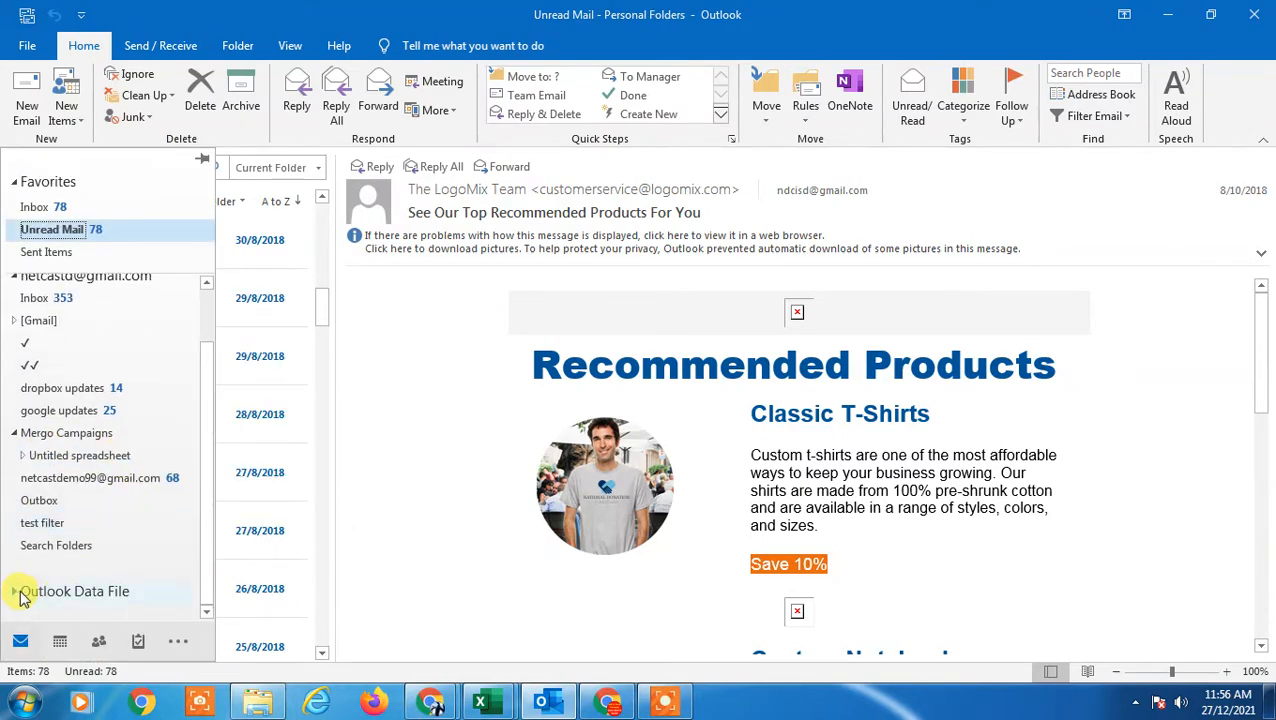
click(16, 592)
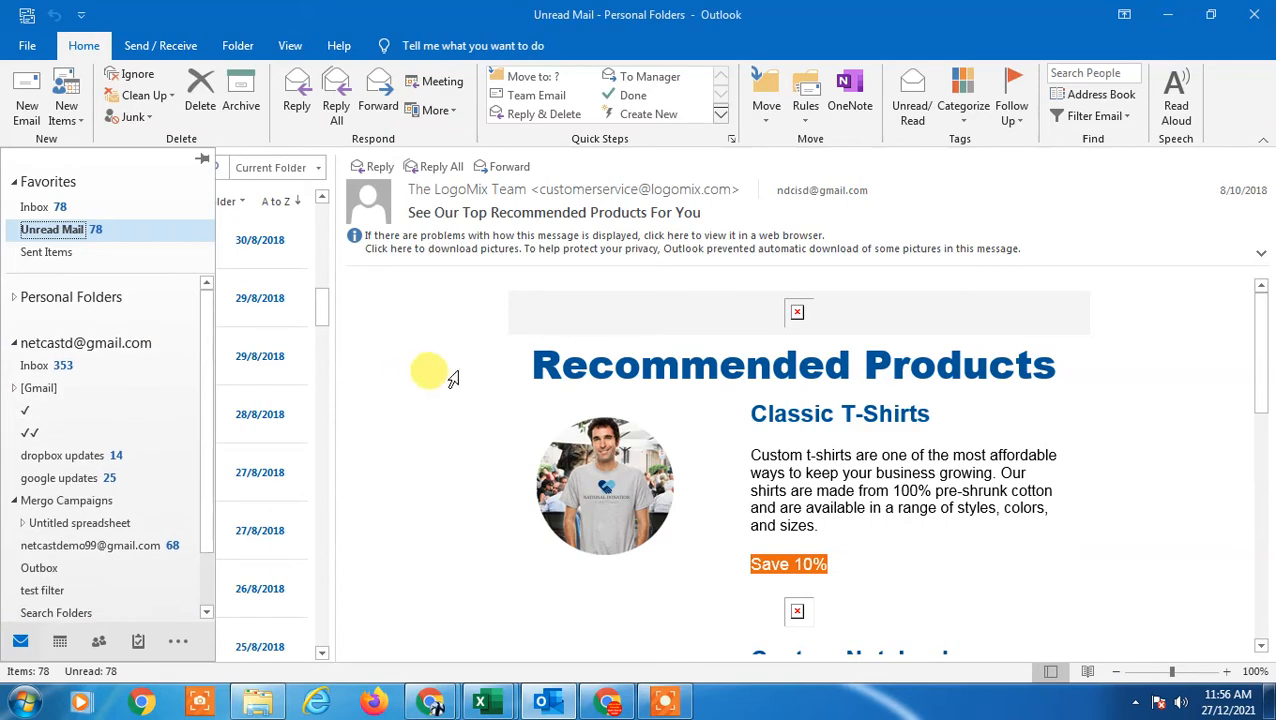
click(28, 44)
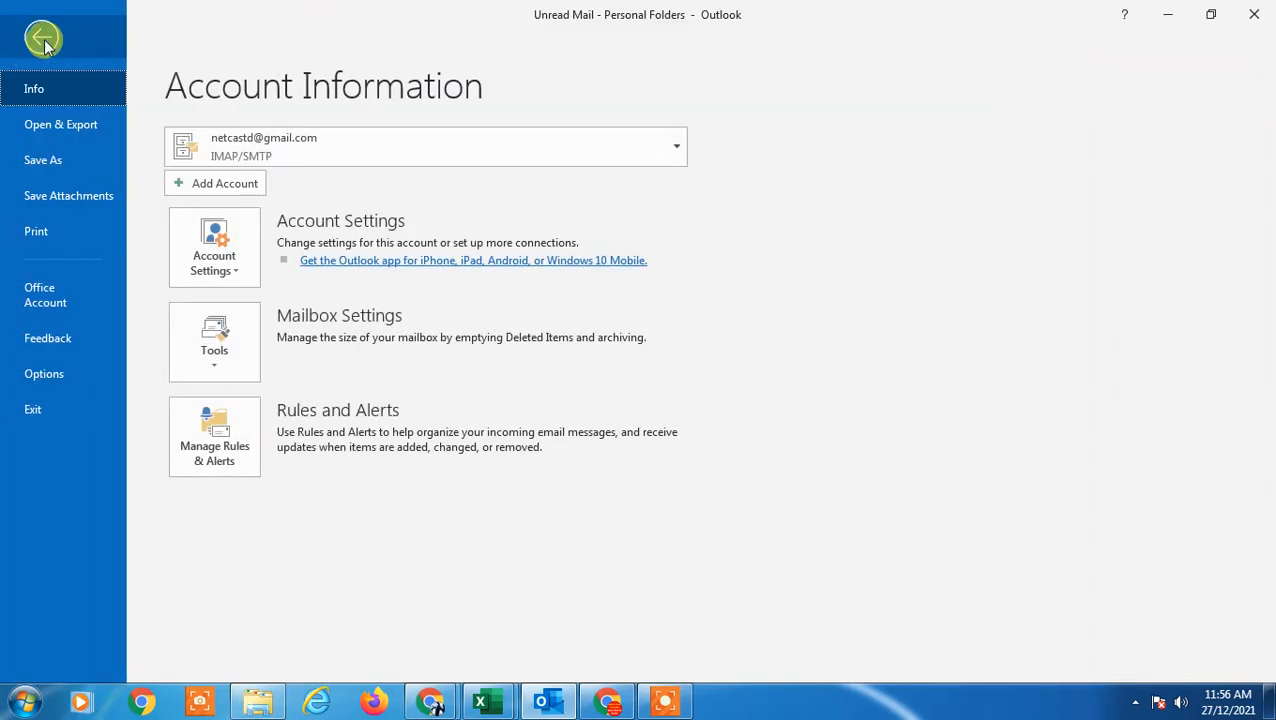
- Import from another program or file, choose Outlook Data File (.pst), and reach the file browser
click(60, 124)
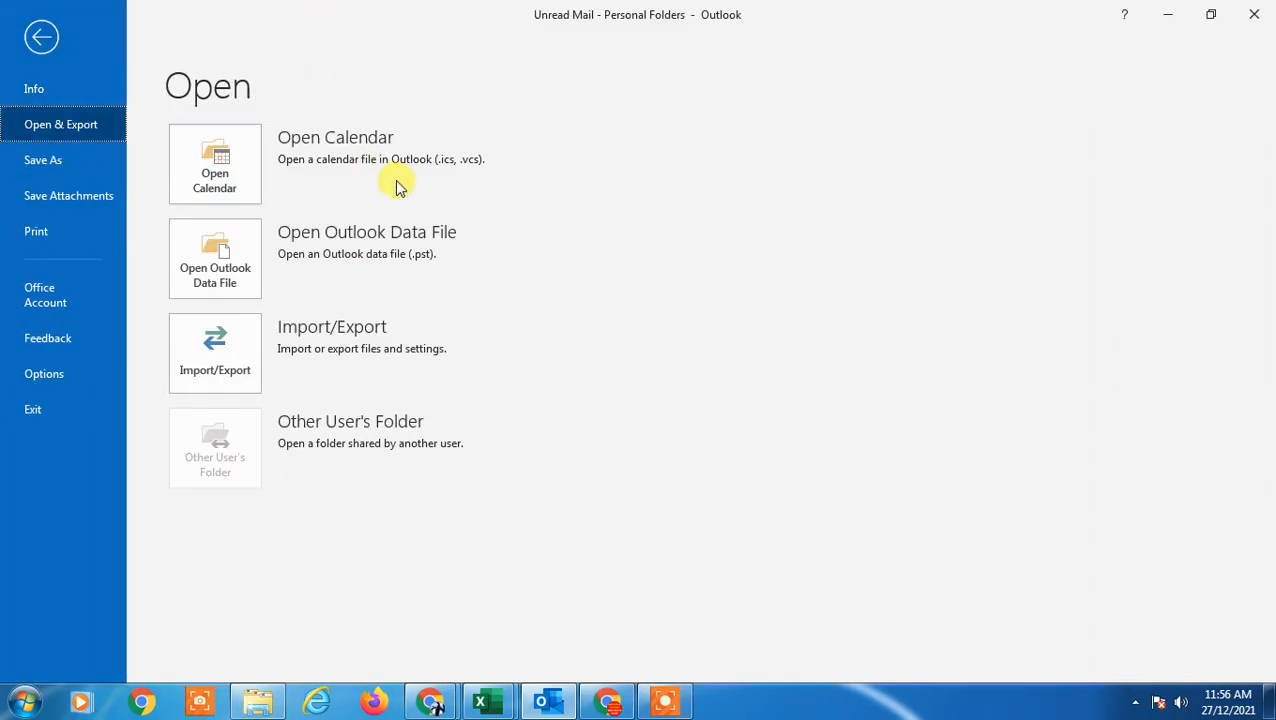
click(214, 352)
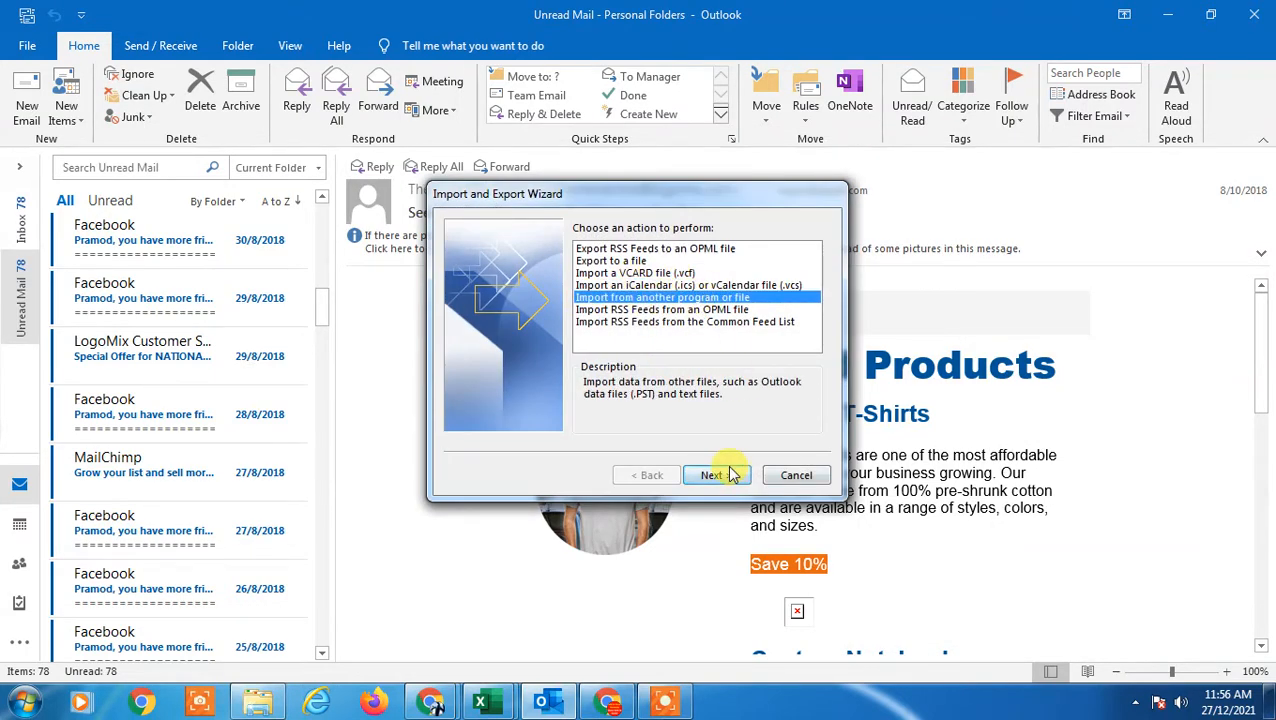
click(712, 476)
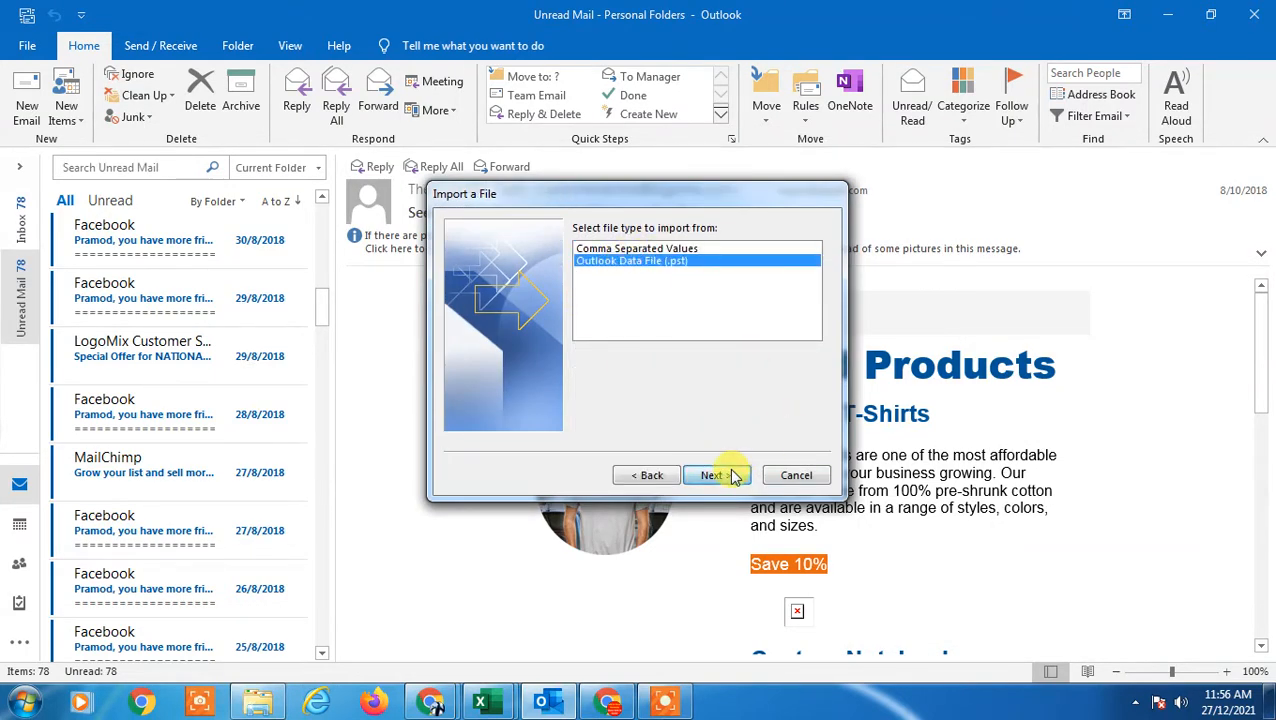
click(712, 476)
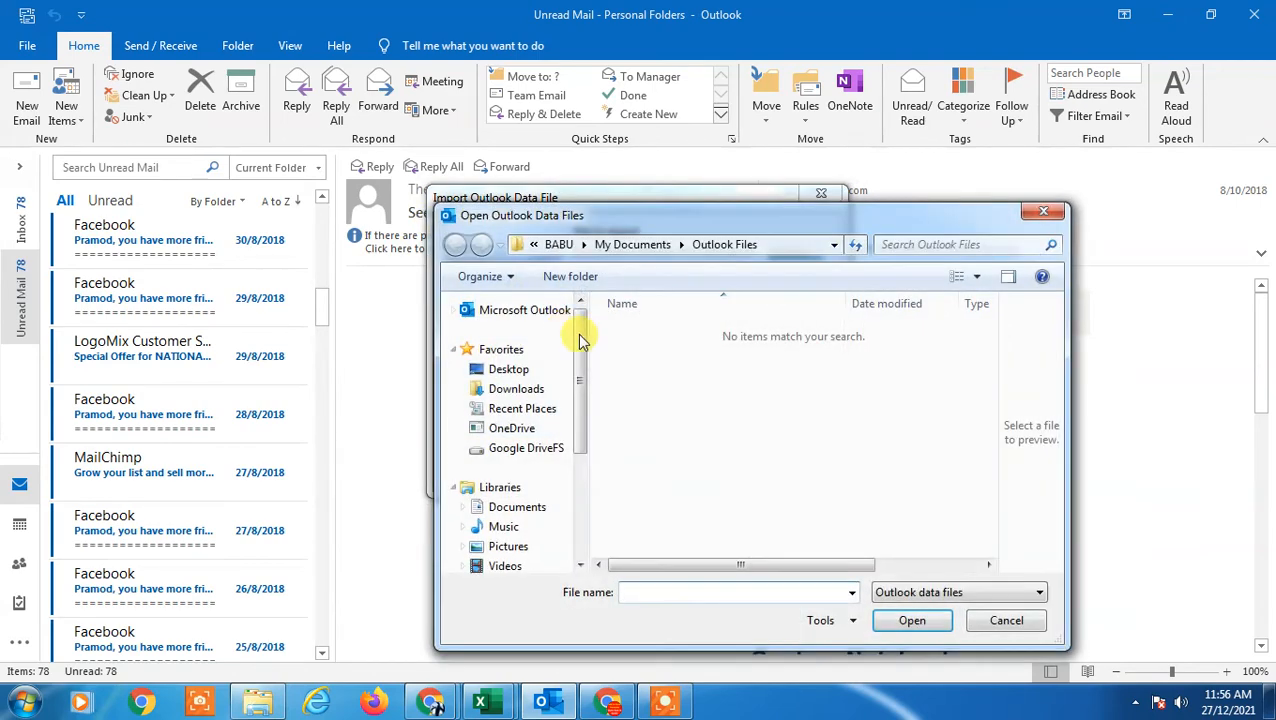